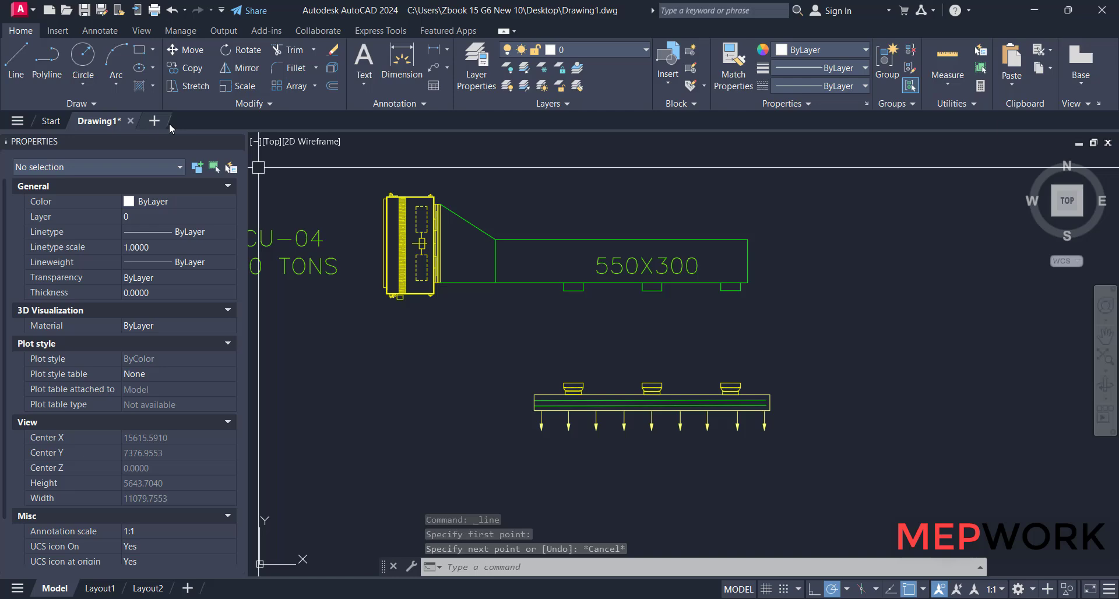
# Draw a thin rectangular outline with an angled tip using LINE, and mirror the tip to the other end.
pyautogui.click(15, 56)
pyautogui.write('200')
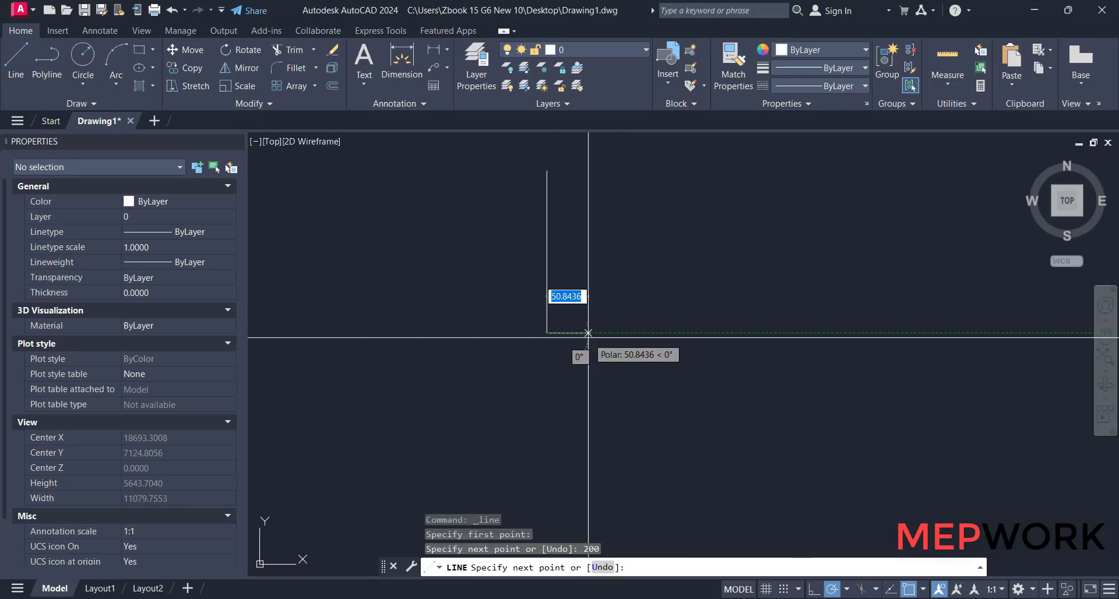
pyautogui.write('5')
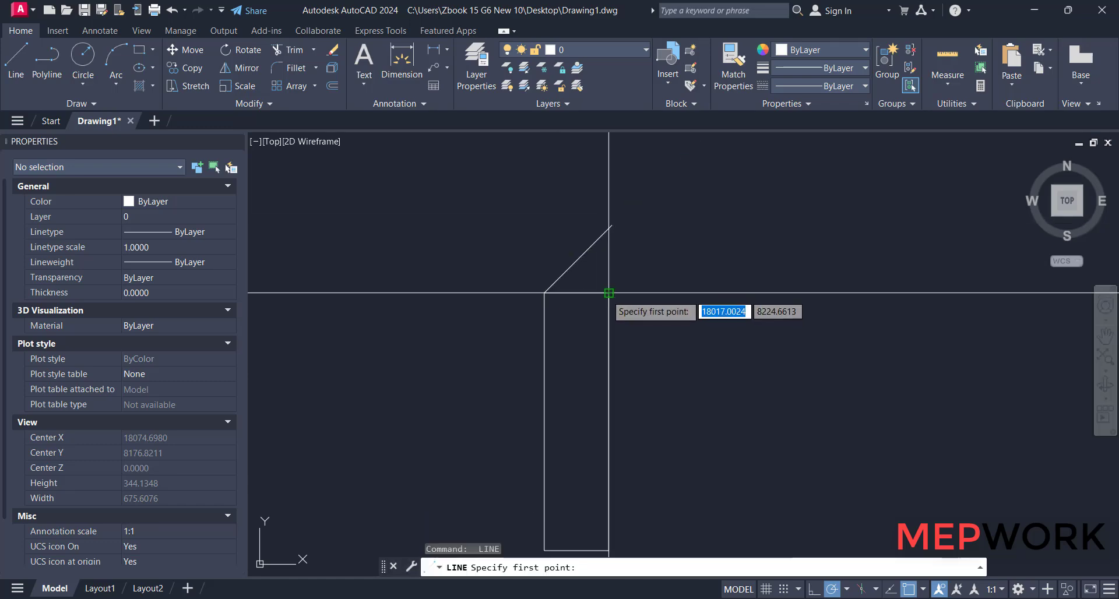
pyautogui.click(609, 293)
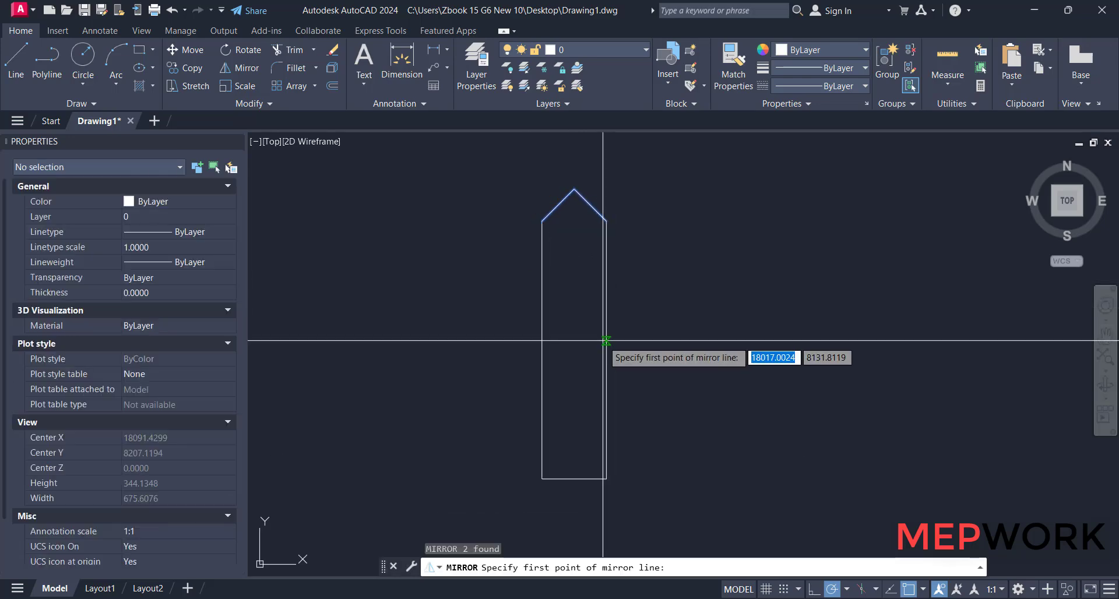
pyautogui.click(606, 341)
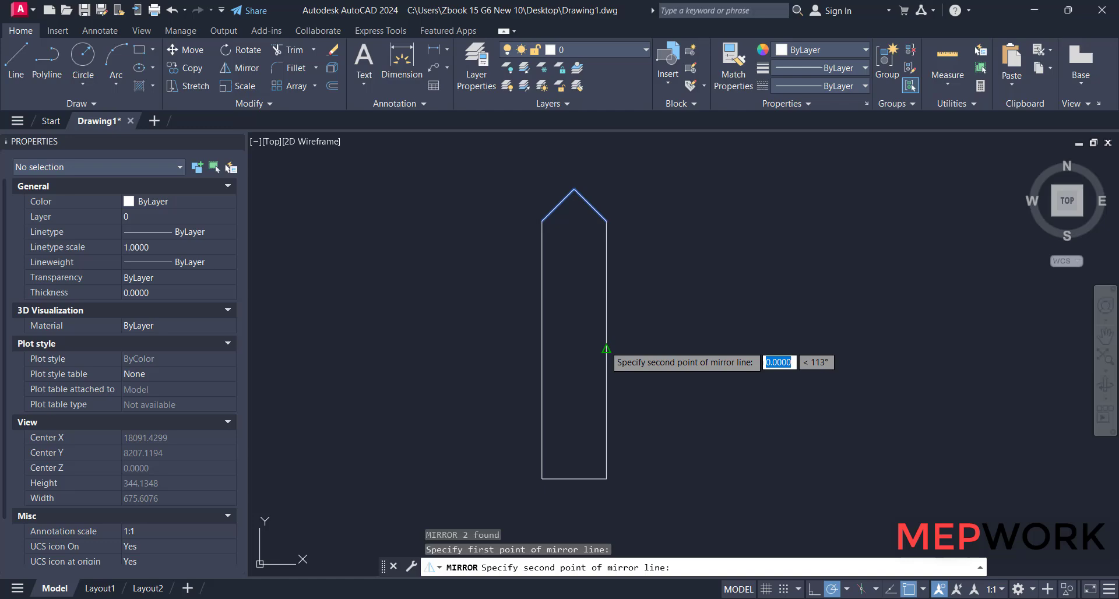
pyautogui.click(621, 361)
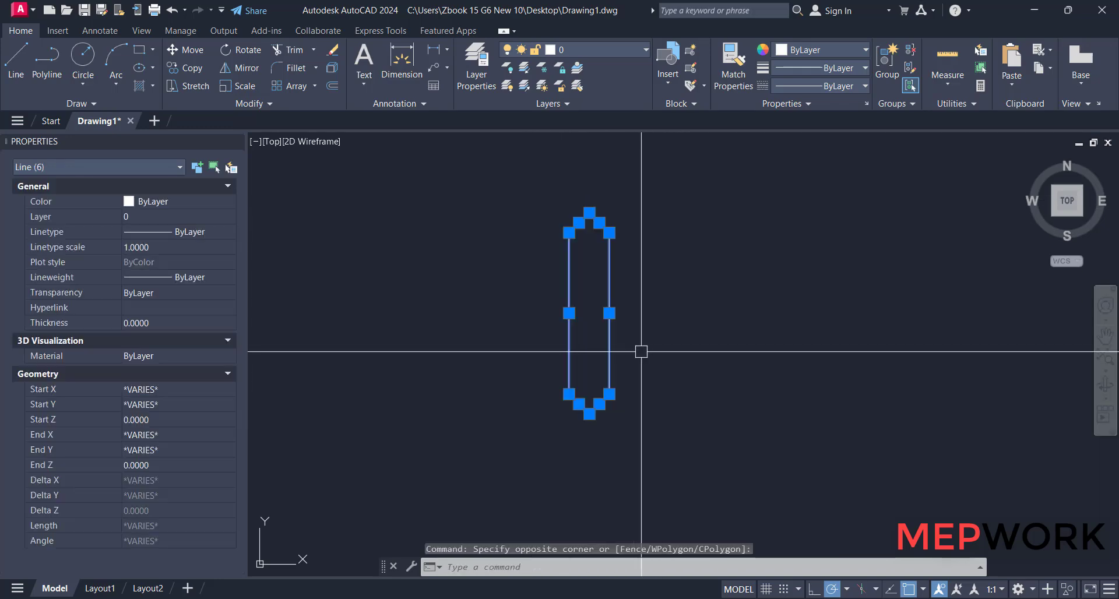
# Define a block named FXD from the six pointed outline lines.
pyautogui.write('b')
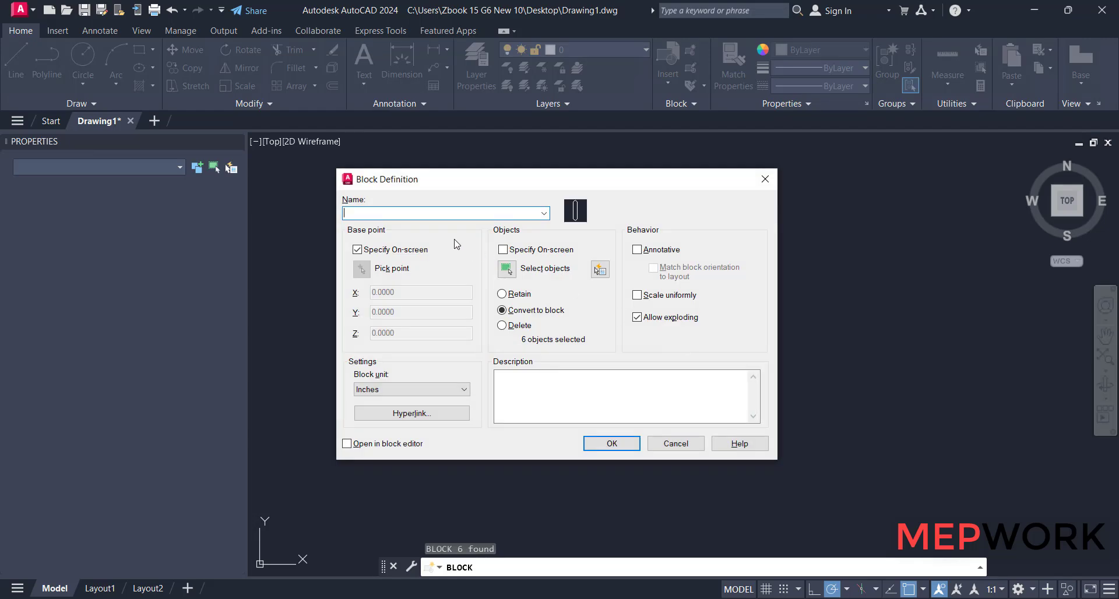
pyautogui.write('FXD')
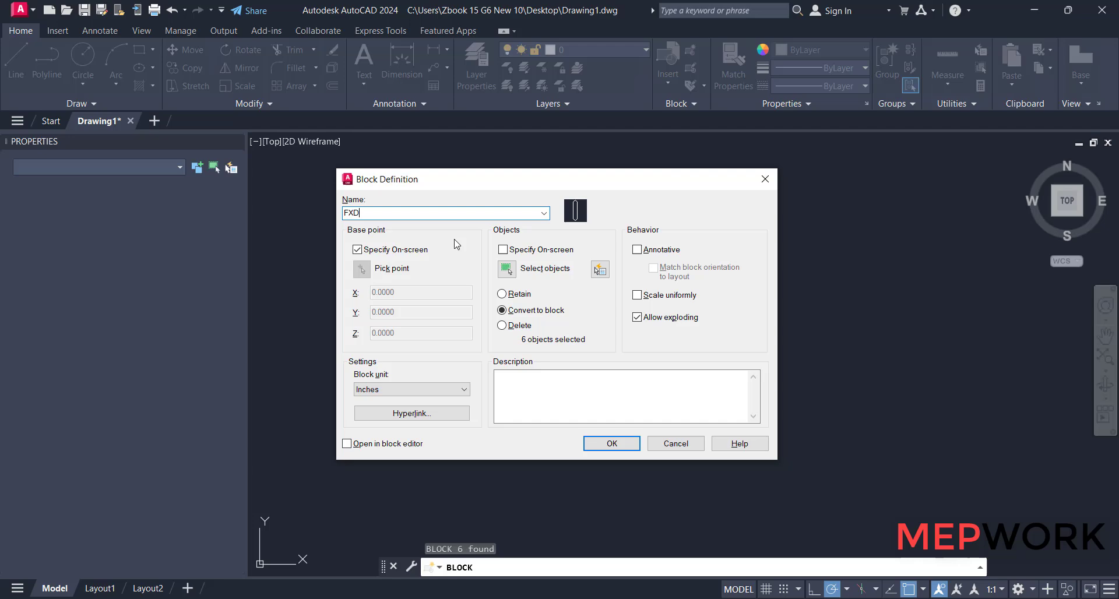
pyautogui.moveTo(372, 237)
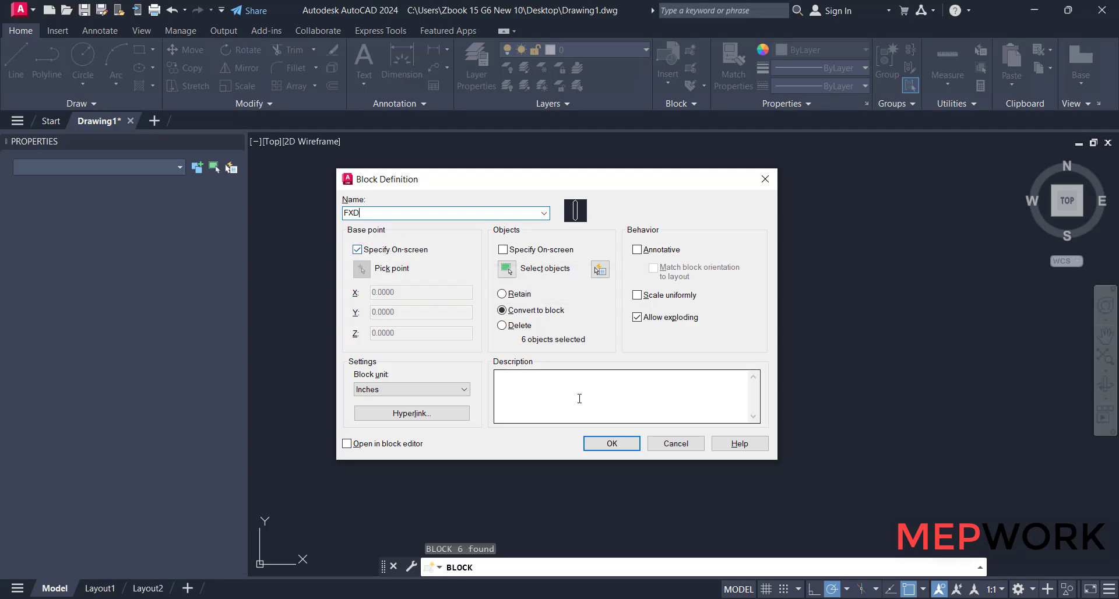
pyautogui.click(610, 443)
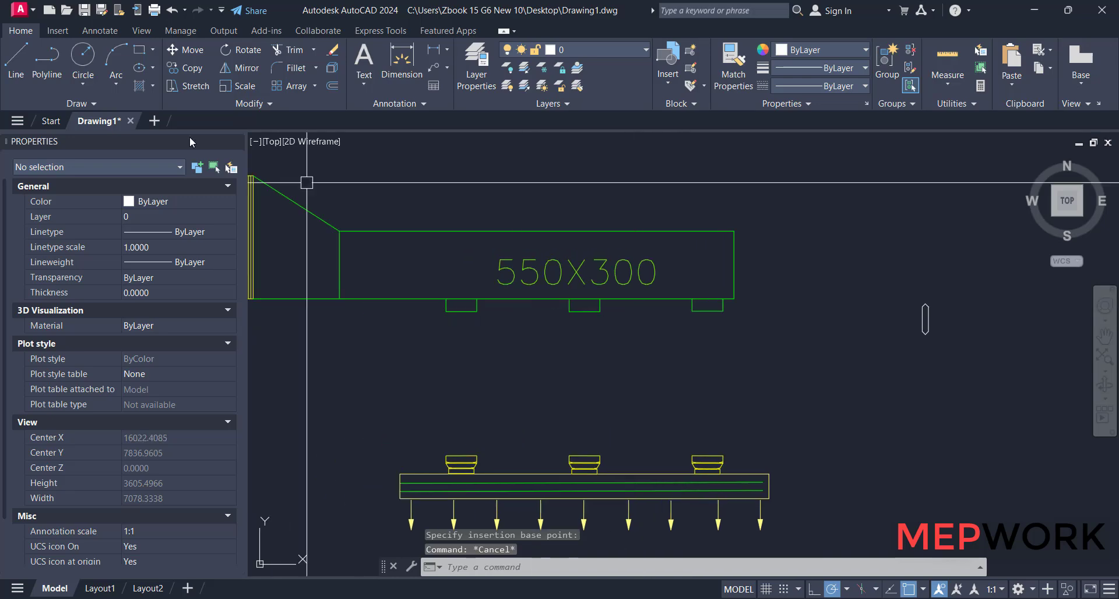
# Draw a spline from the duct's right outlet through a bend point to the right diffuser.
pyautogui.click(81, 103)
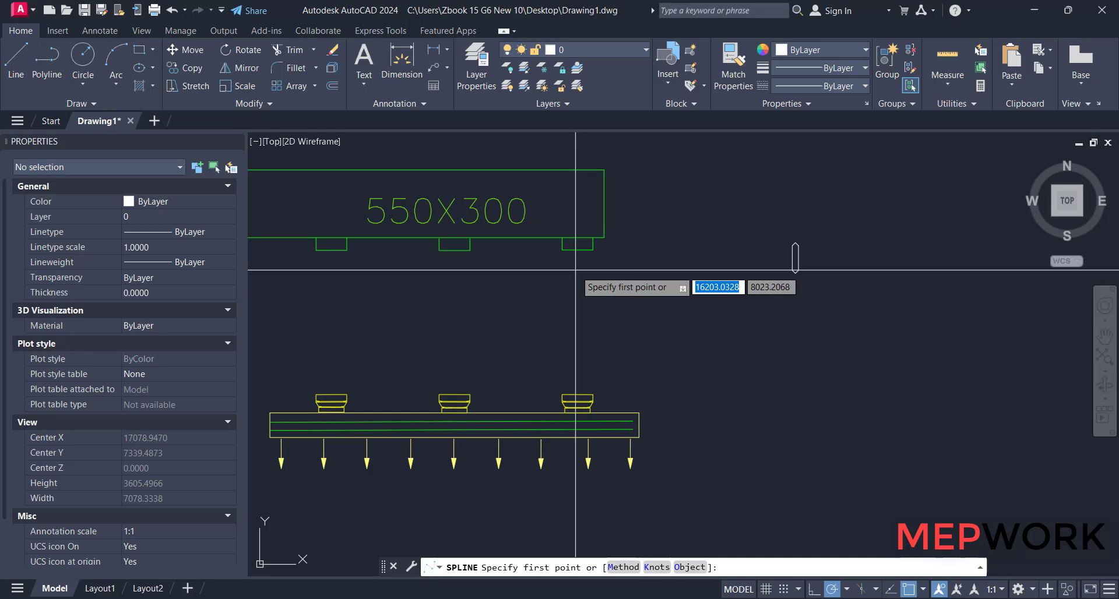
pyautogui.click(557, 277)
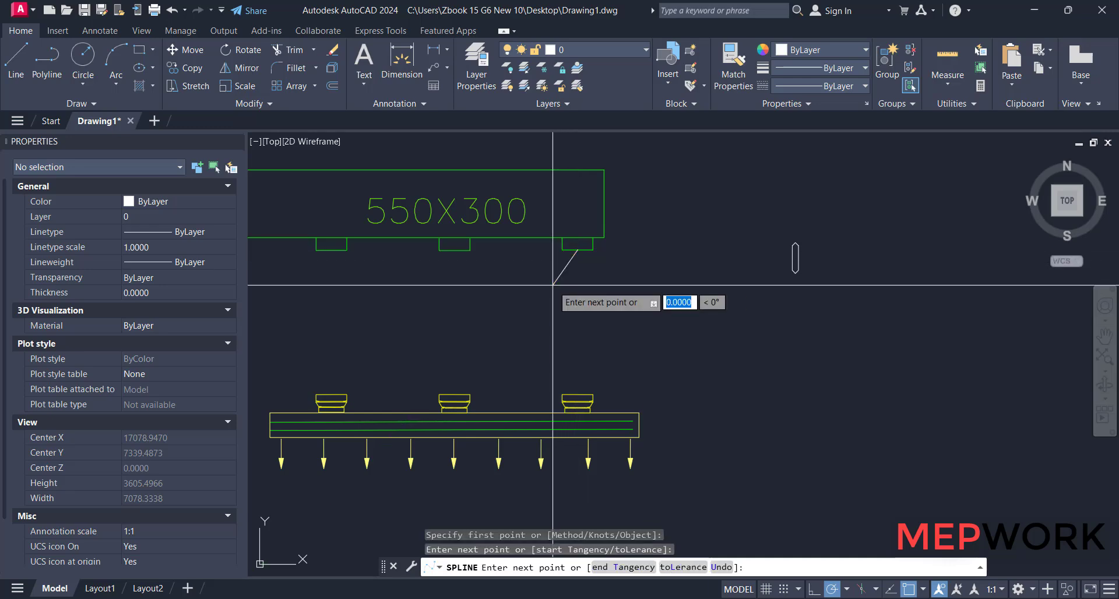
pyautogui.click(582, 378)
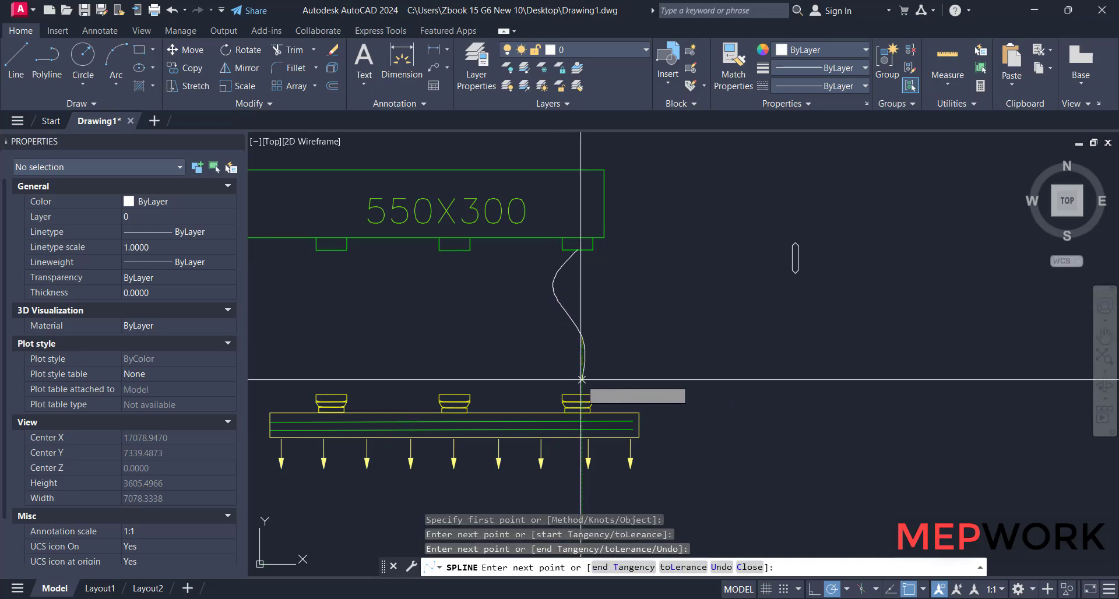
pyautogui.click(582, 379)
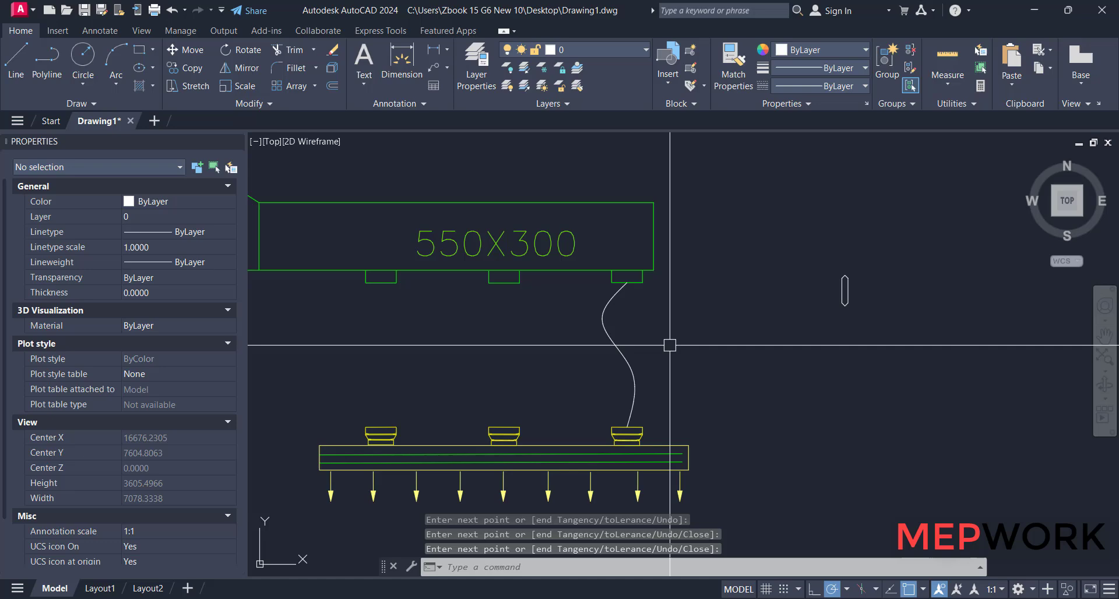
# Measure along the right spline with the FXD block, aligned, at 50 intervals.
pyautogui.write('M')
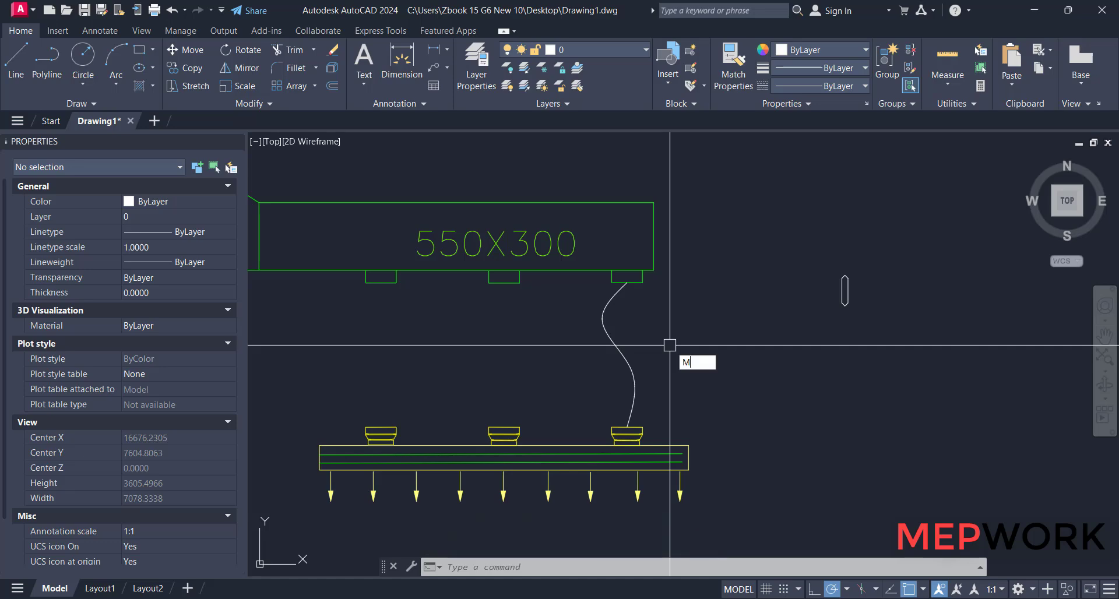
pyautogui.write('E')
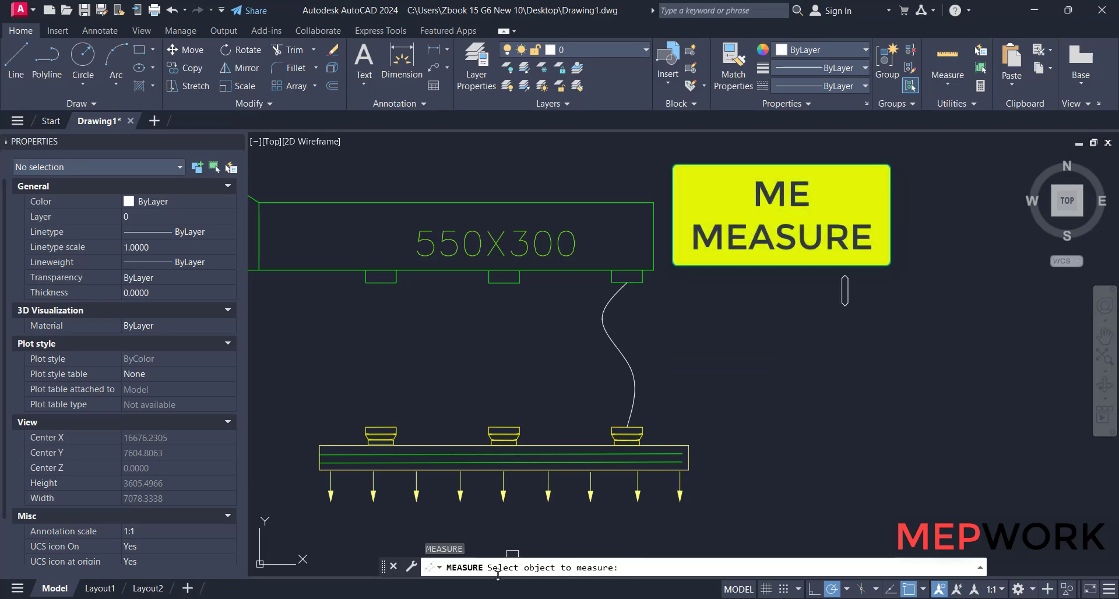
pyautogui.moveTo(630, 375)
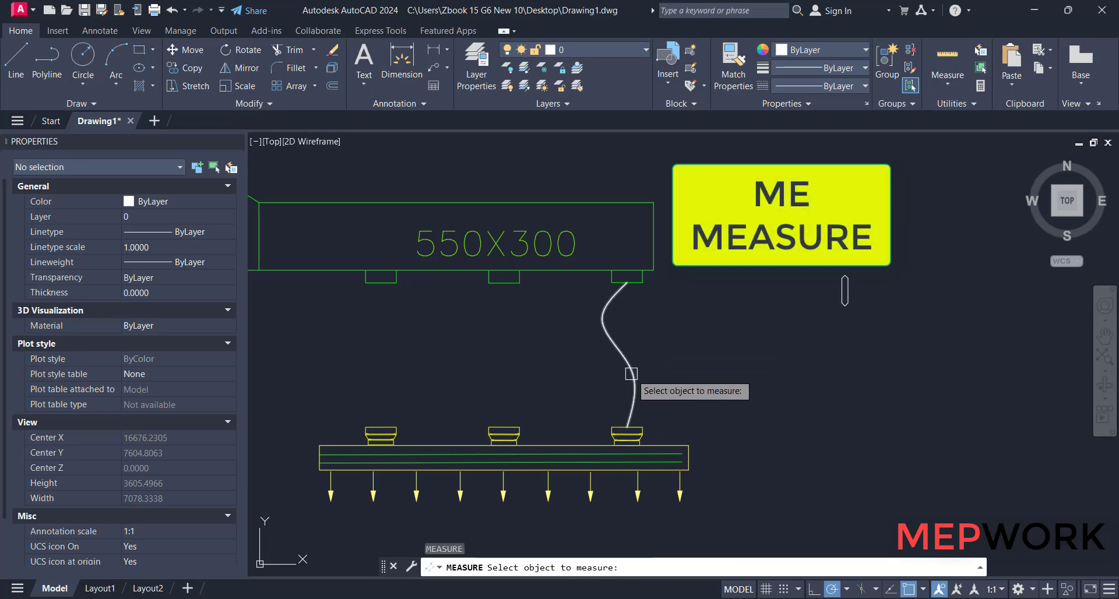
pyautogui.click(619, 335)
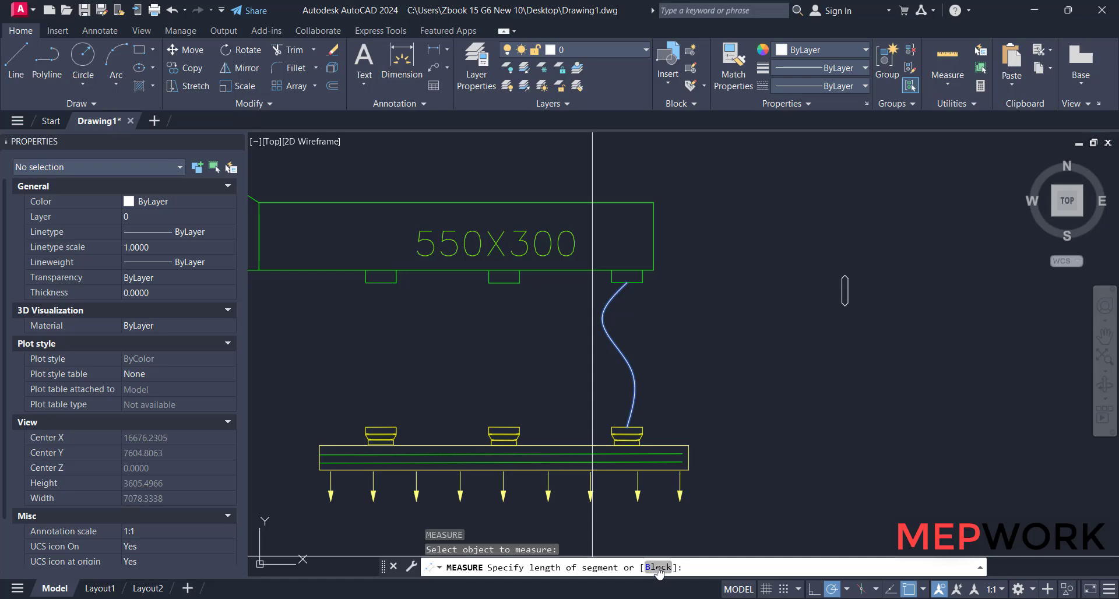
pyautogui.write('B')
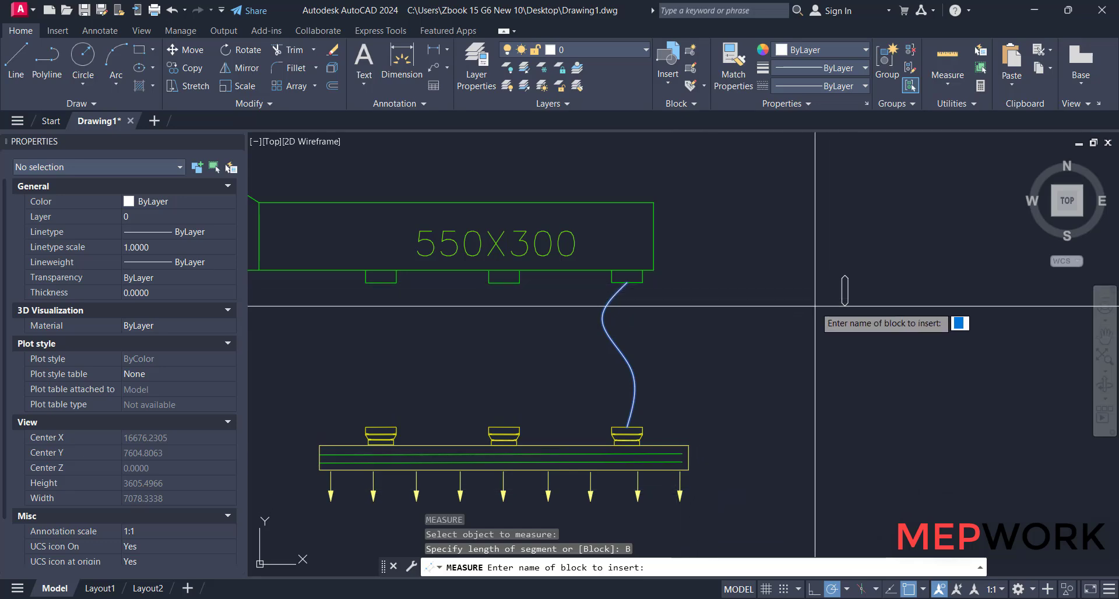
pyautogui.write('F')
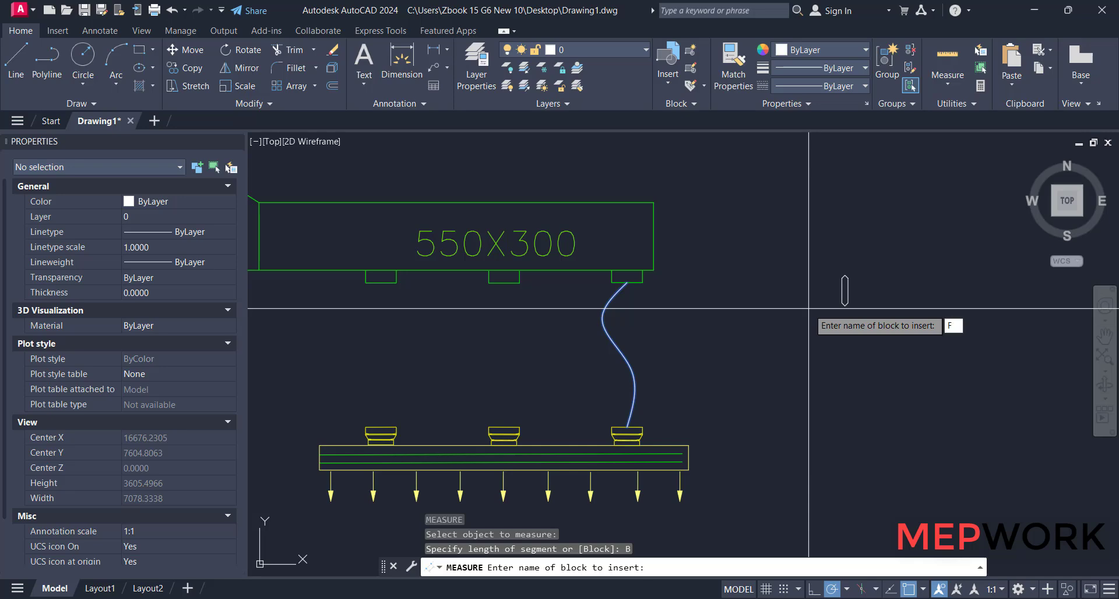
pyautogui.write('XD')
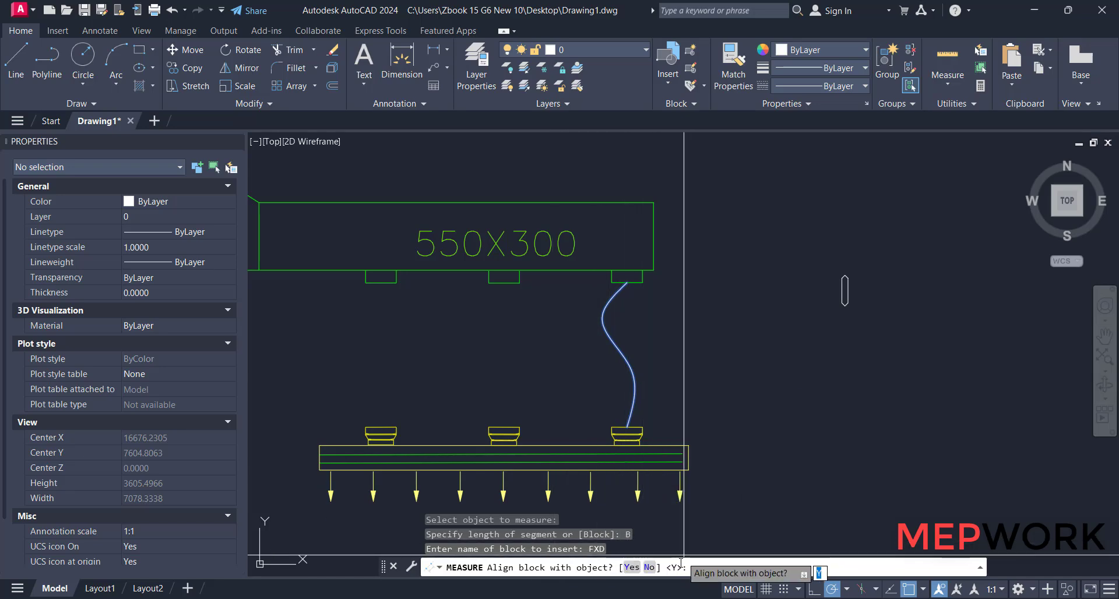
pyautogui.press('enter')
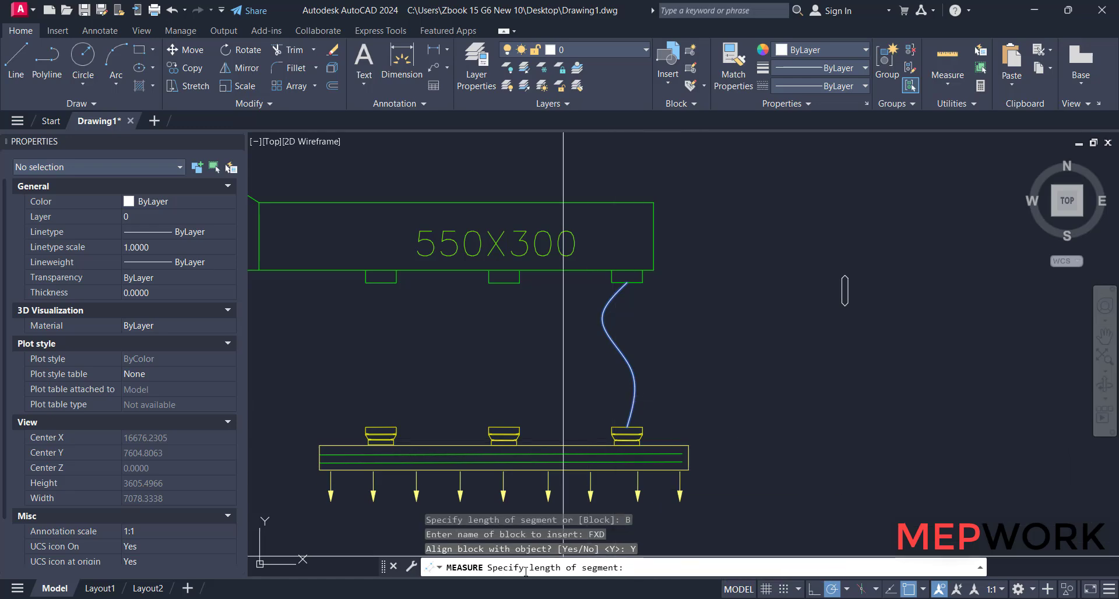
pyautogui.moveTo(845, 289)
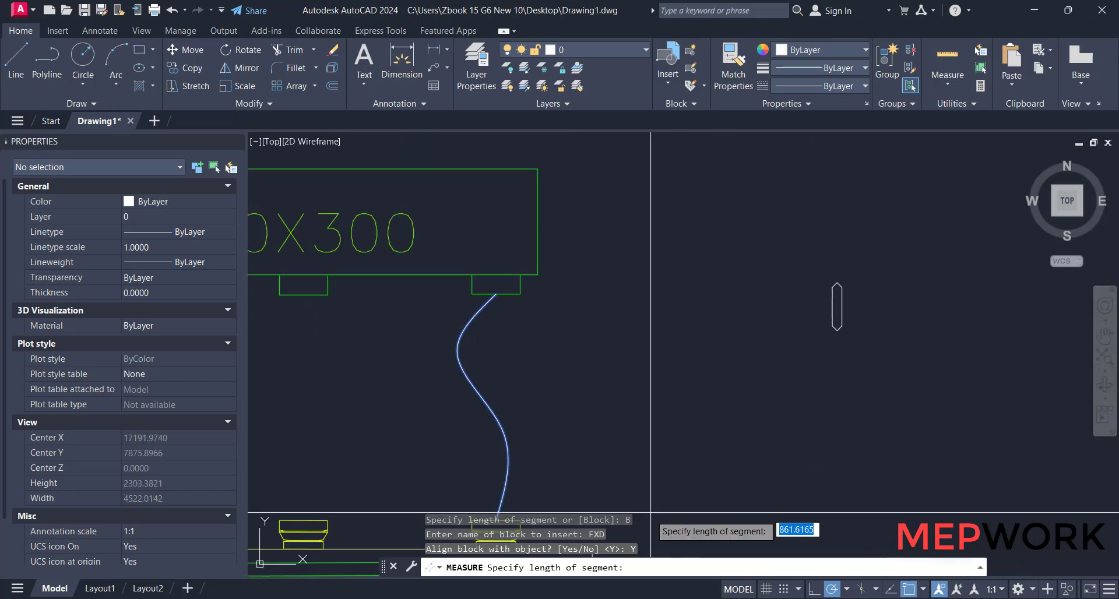
pyautogui.write('50')
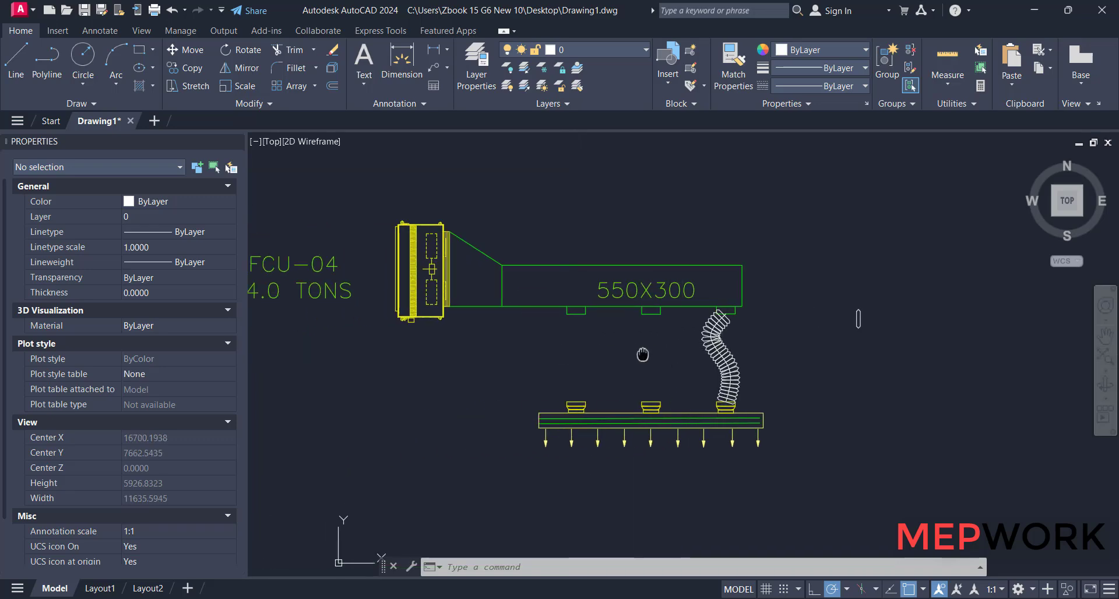
# Curve a spline from the middle collar to the middle diffuser and measure aligned FXD blocks every 50.
pyautogui.scroll(-3)
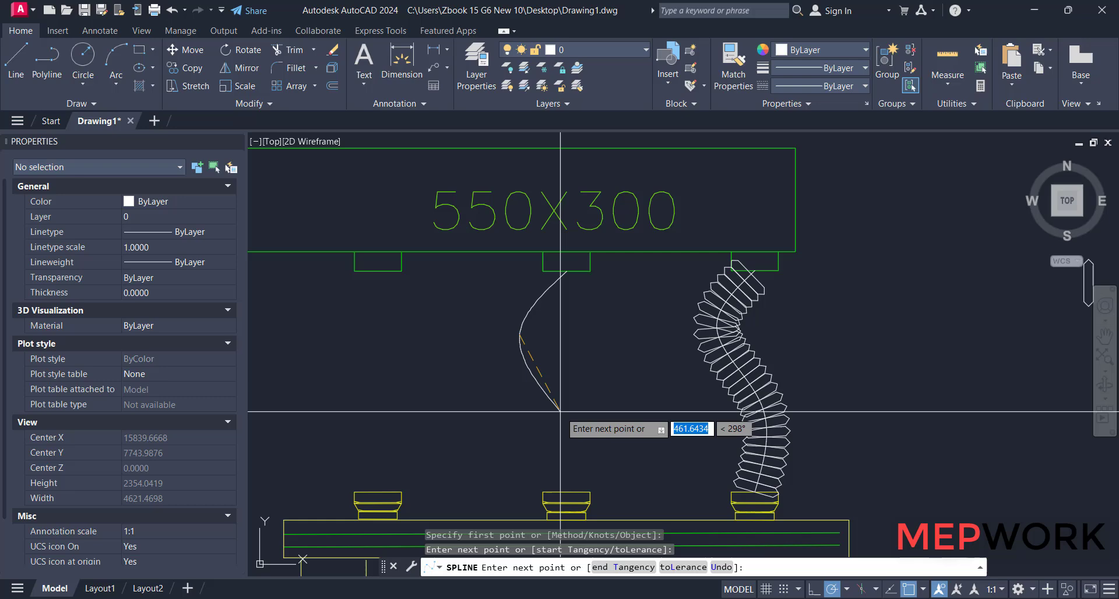
pyautogui.click(572, 489)
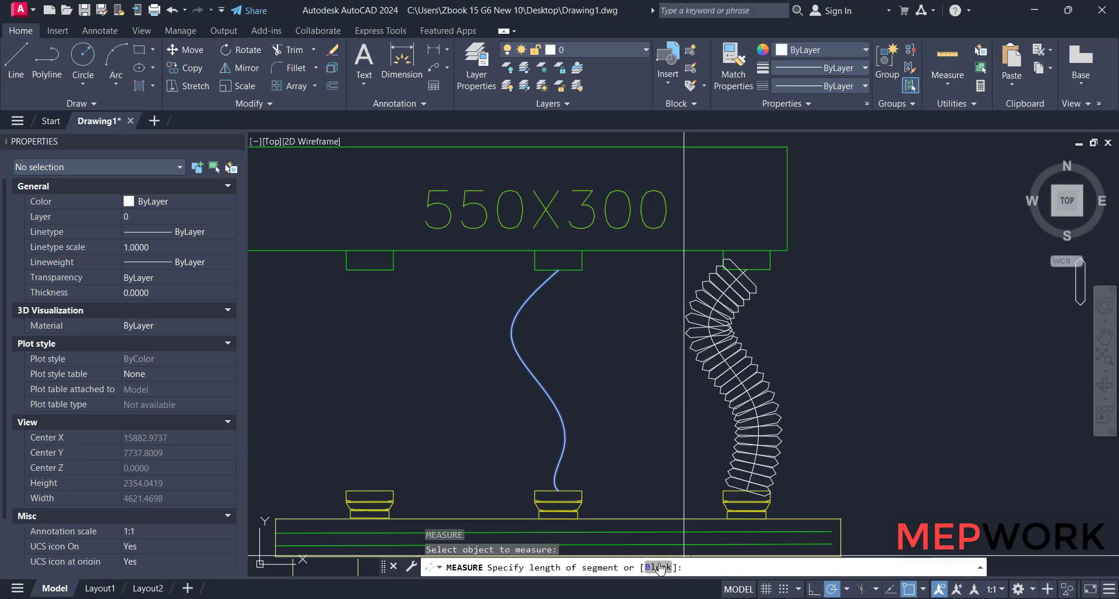
pyautogui.write('B')
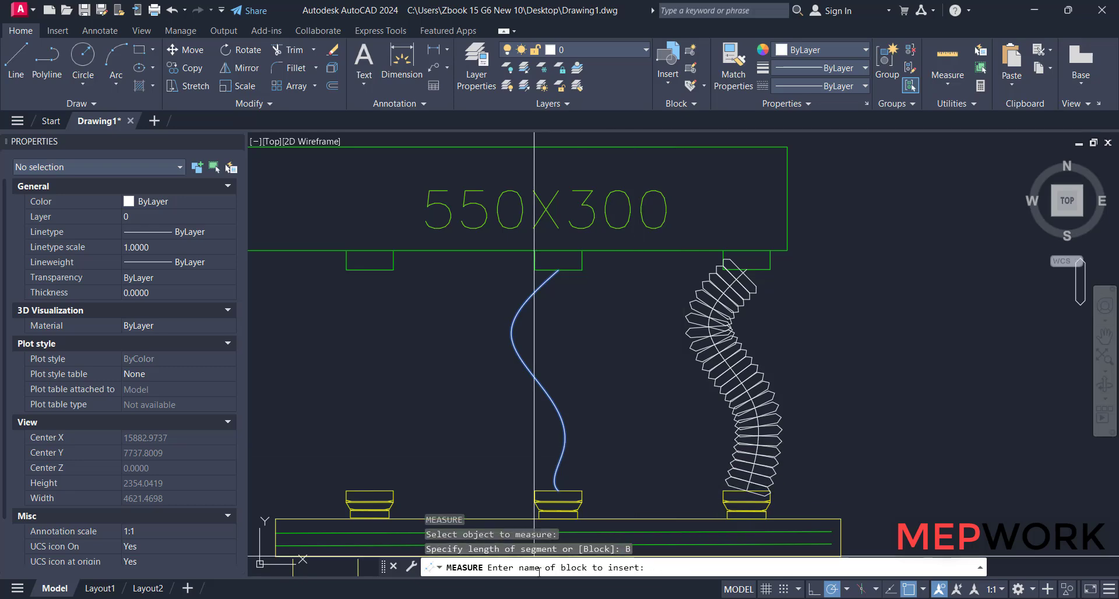
pyautogui.write('F')
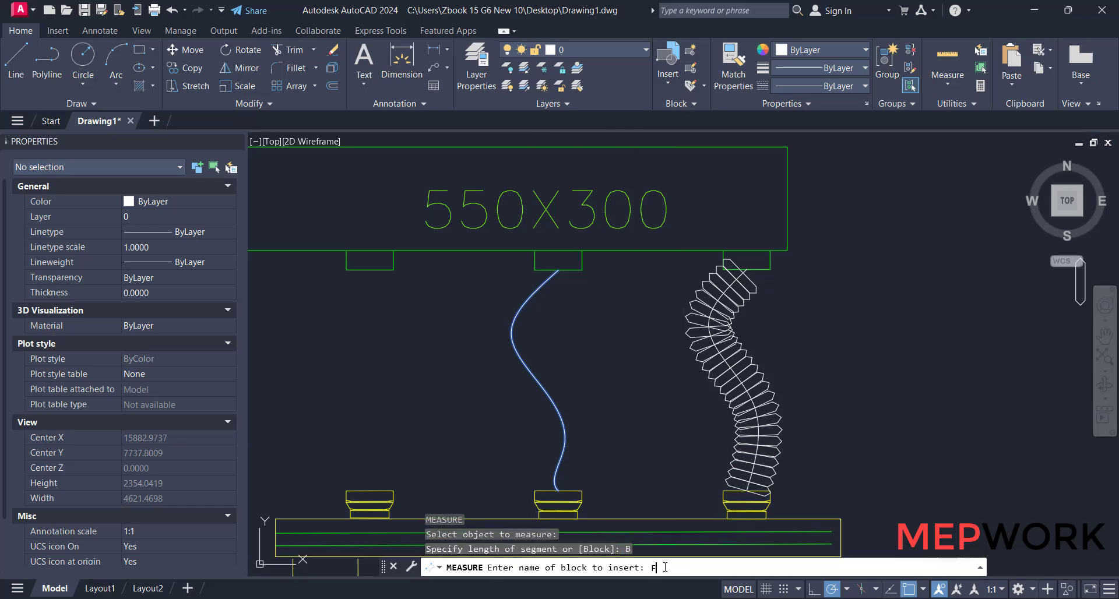
pyautogui.write('XD')
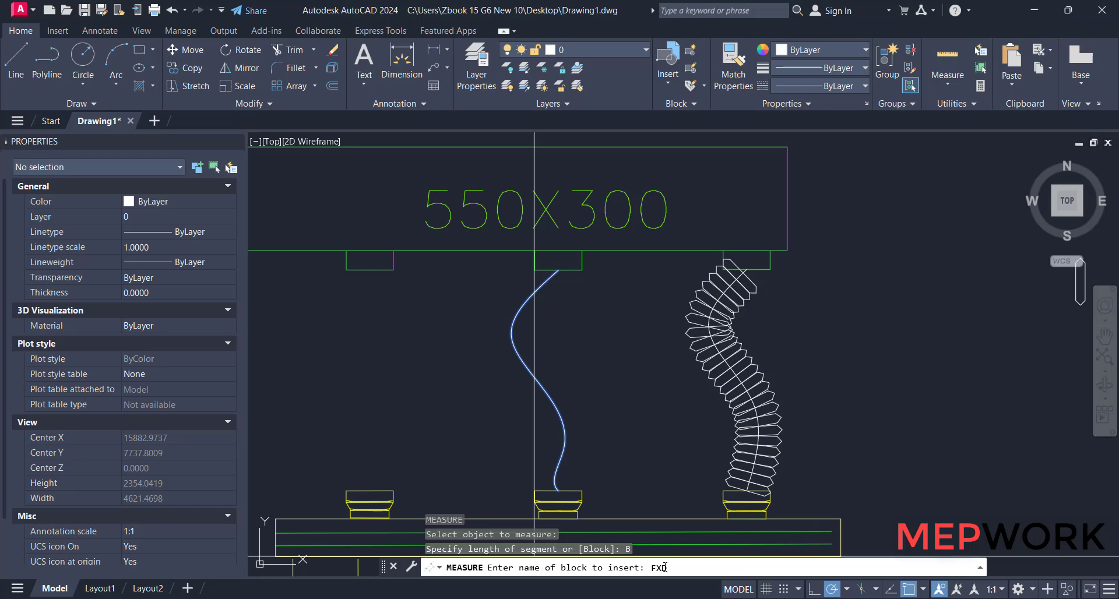
pyautogui.press('enter')
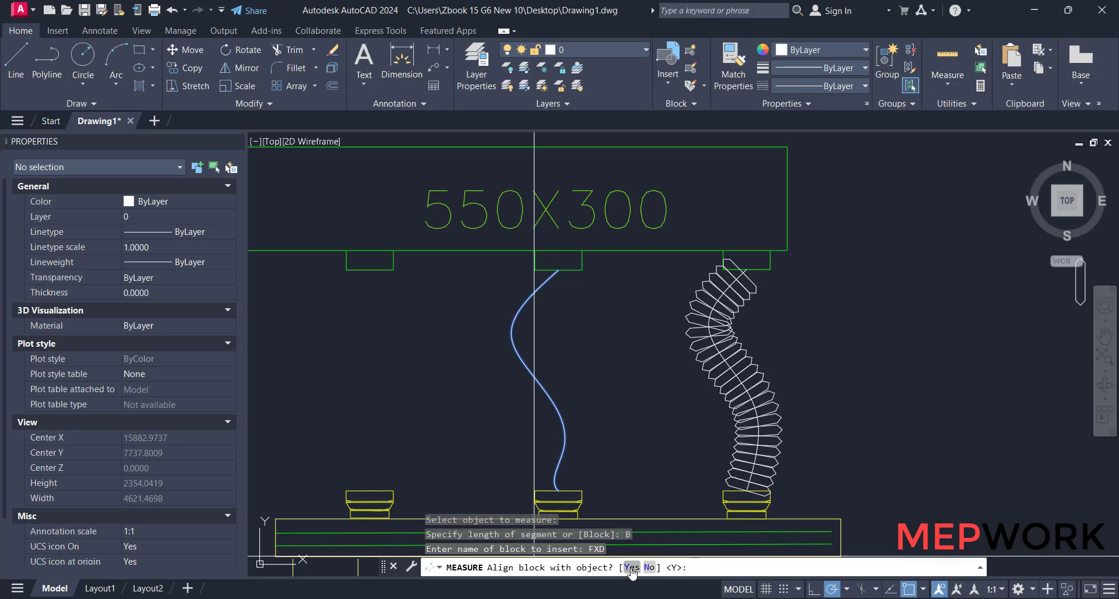
pyautogui.click(631, 567)
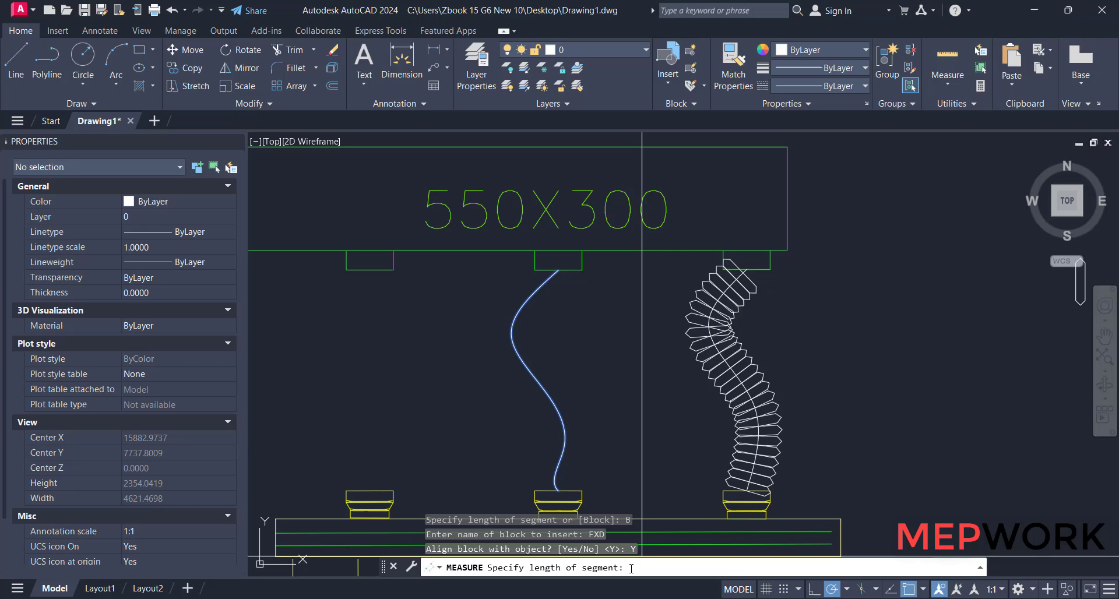
pyautogui.write('50')
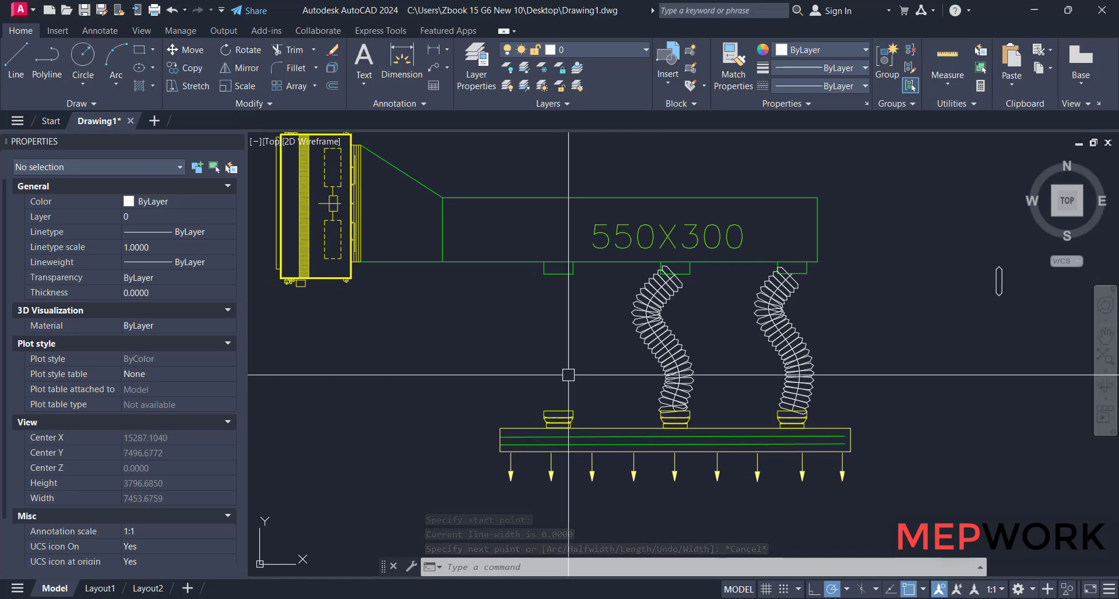
# Draw a polyline from the left collar to the left diffuser and give it global width 200.
pyautogui.click(560, 275)
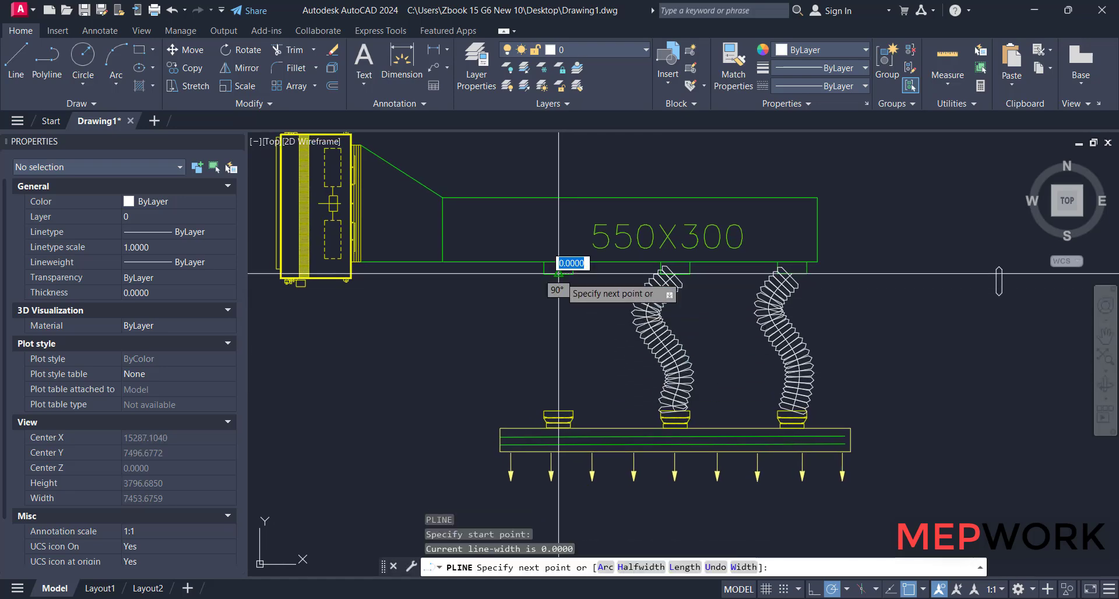
pyautogui.press('Escape')
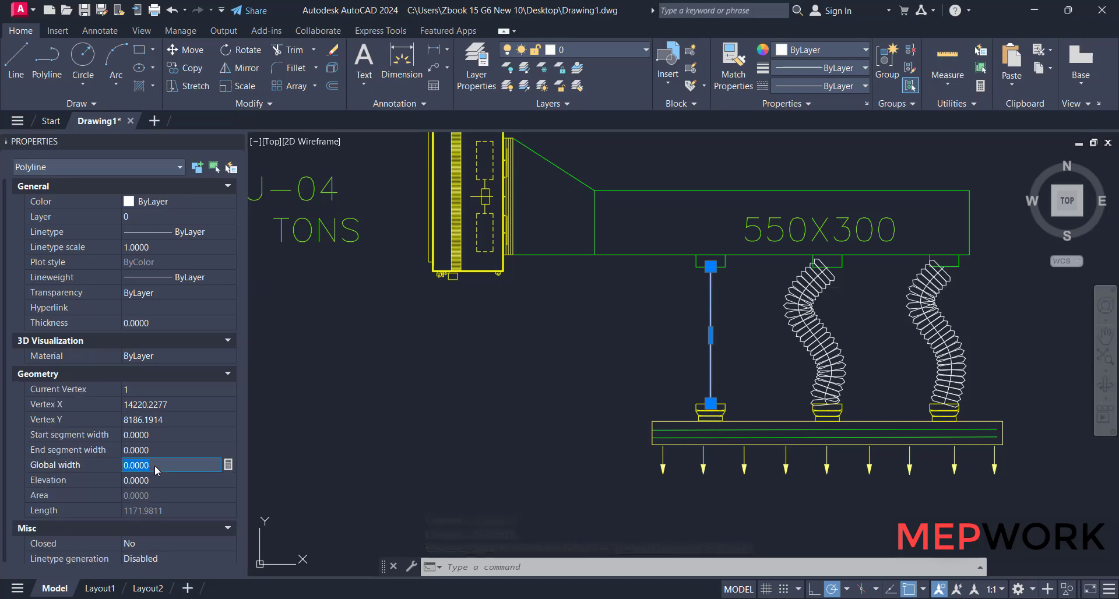
pyautogui.write('200')
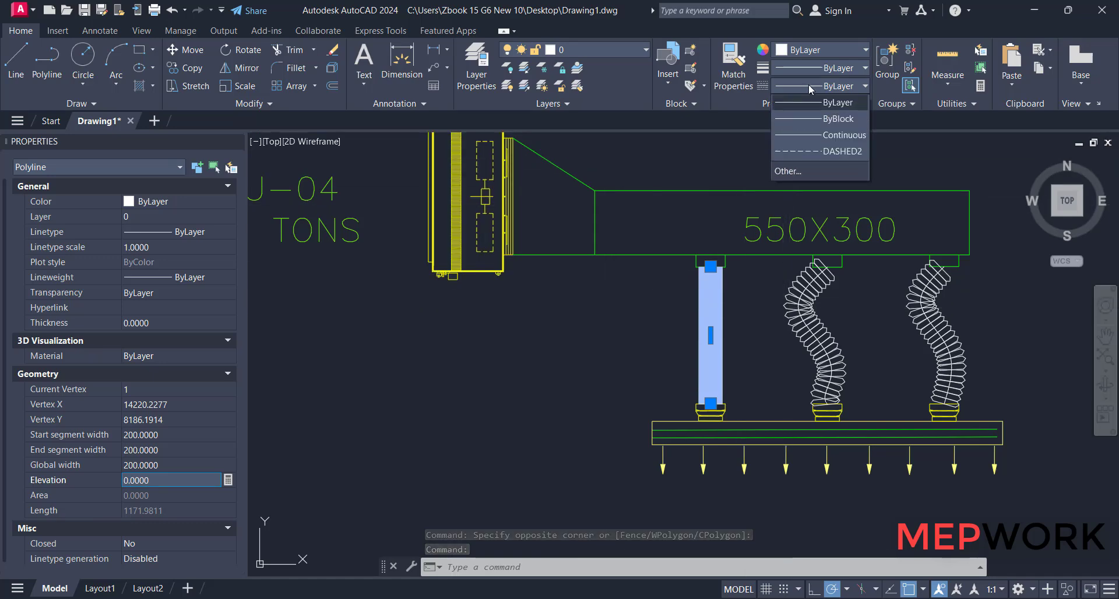
# Load the DOT linetype from acad.lin through the Linetype Manager.
pyautogui.click(787, 171)
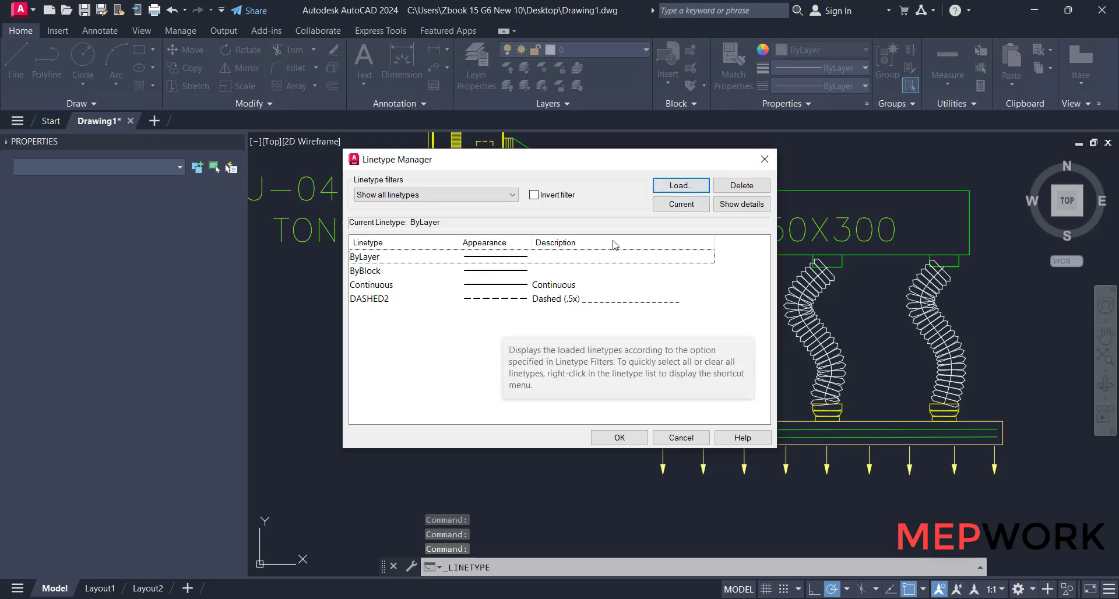
pyautogui.click(679, 185)
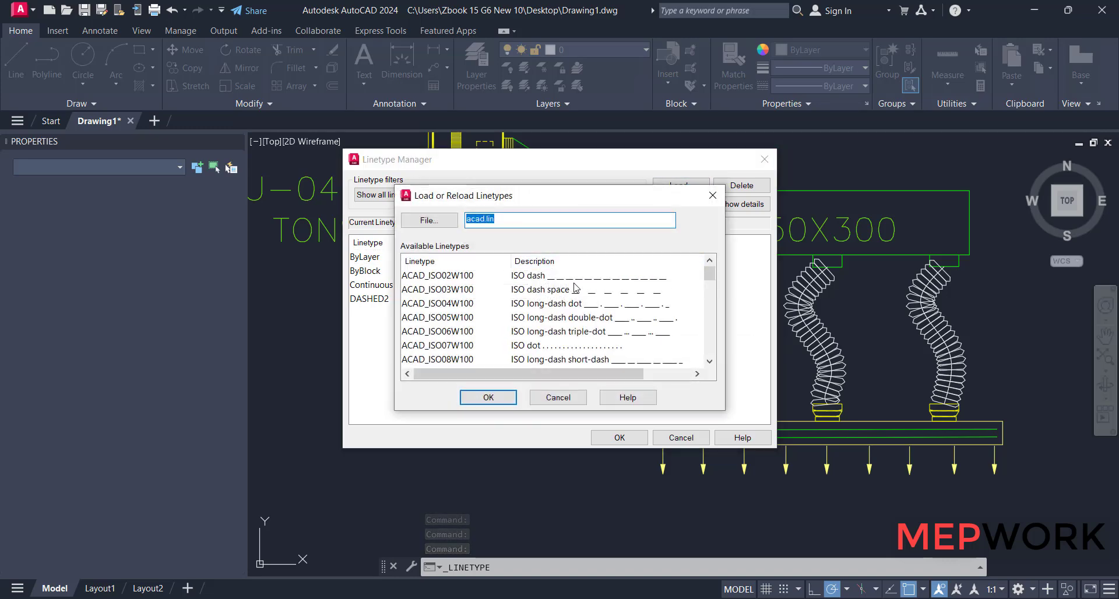
pyautogui.scroll(-3)
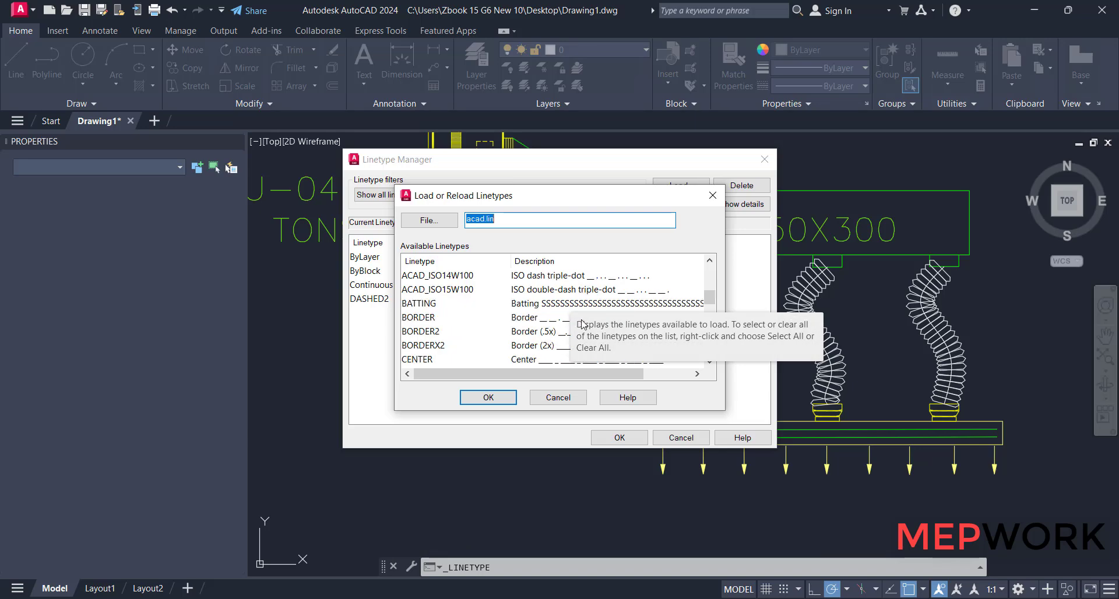
pyautogui.moveTo(567, 327)
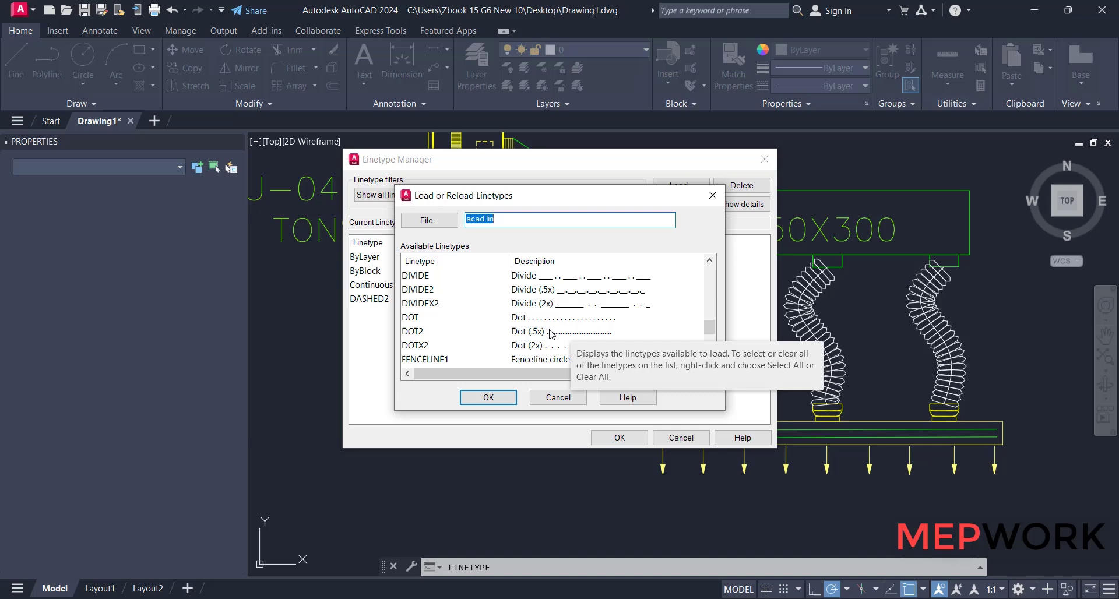
pyautogui.click(410, 317)
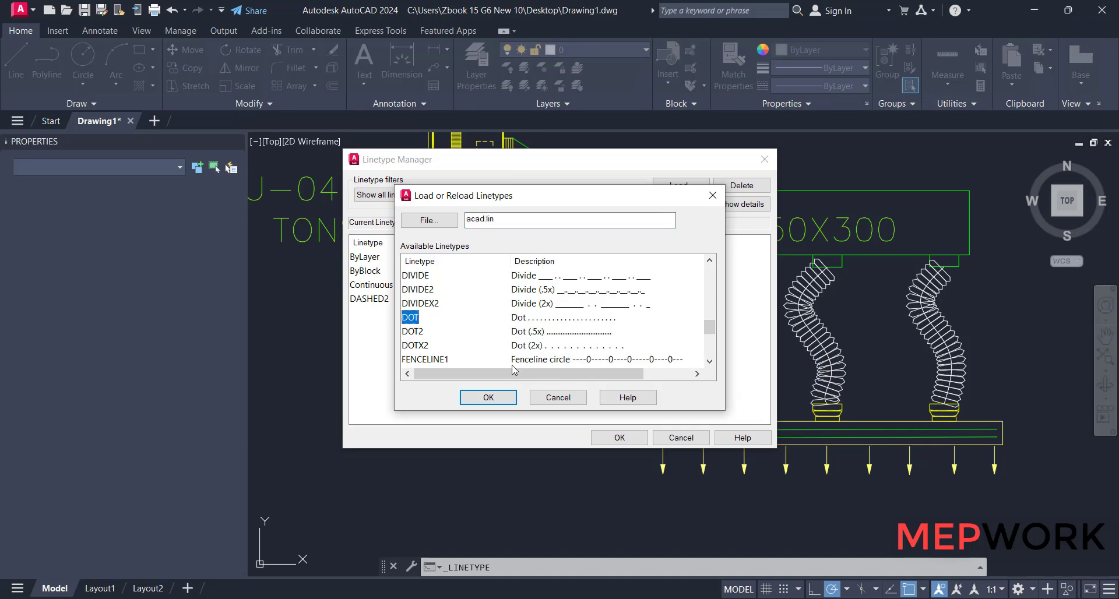
pyautogui.click(487, 398)
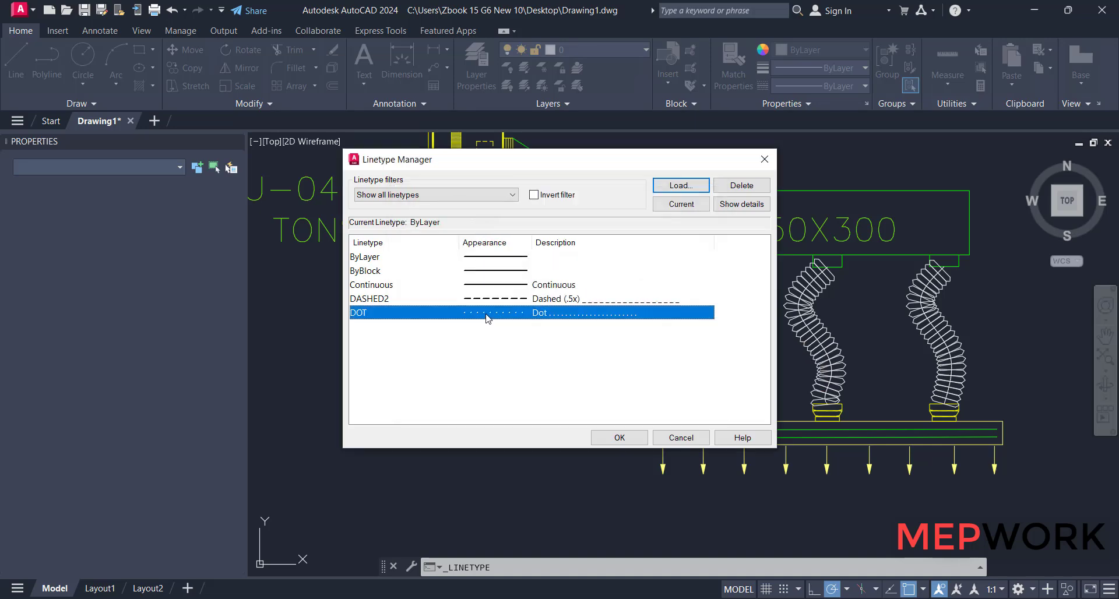
pyautogui.click(618, 437)
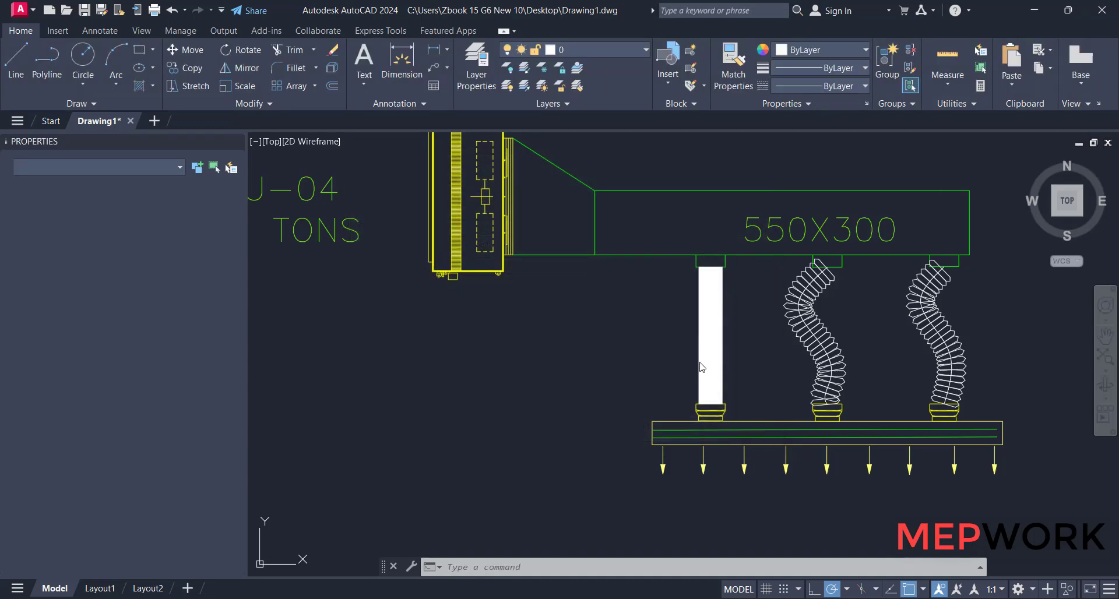
# Set the wide left polyline's linetype to DOT with linetype scale 10.
pyautogui.click(709, 335)
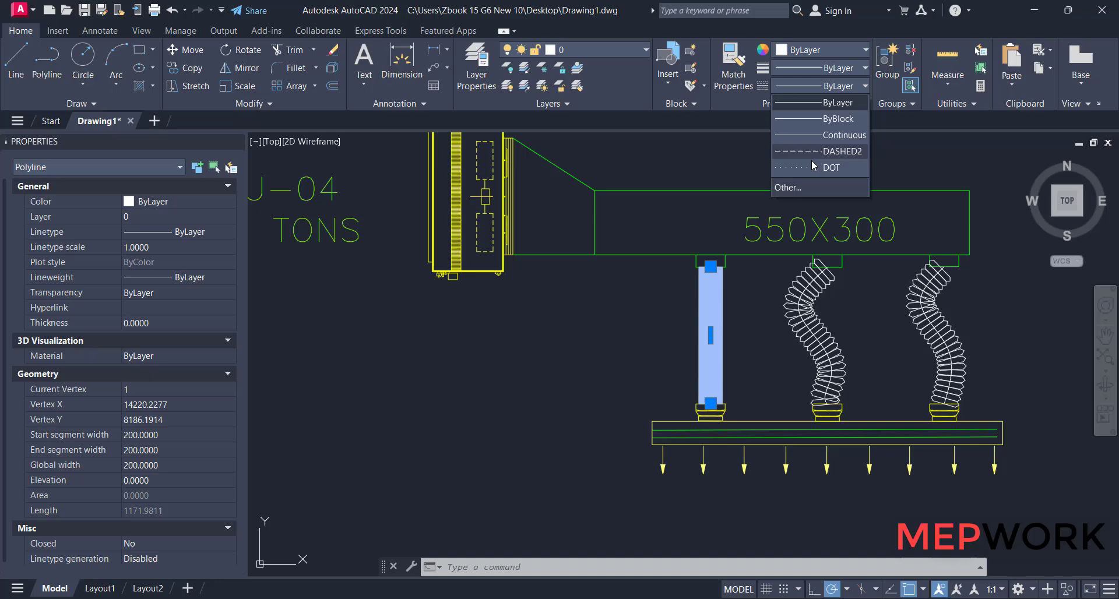
pyautogui.click(829, 168)
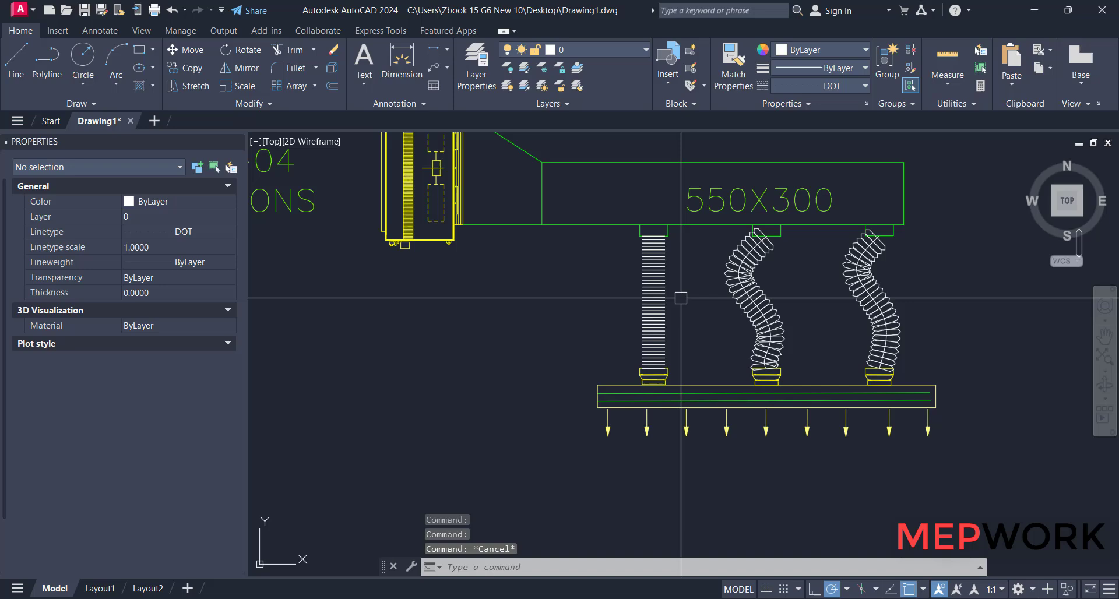
pyautogui.click(559, 321)
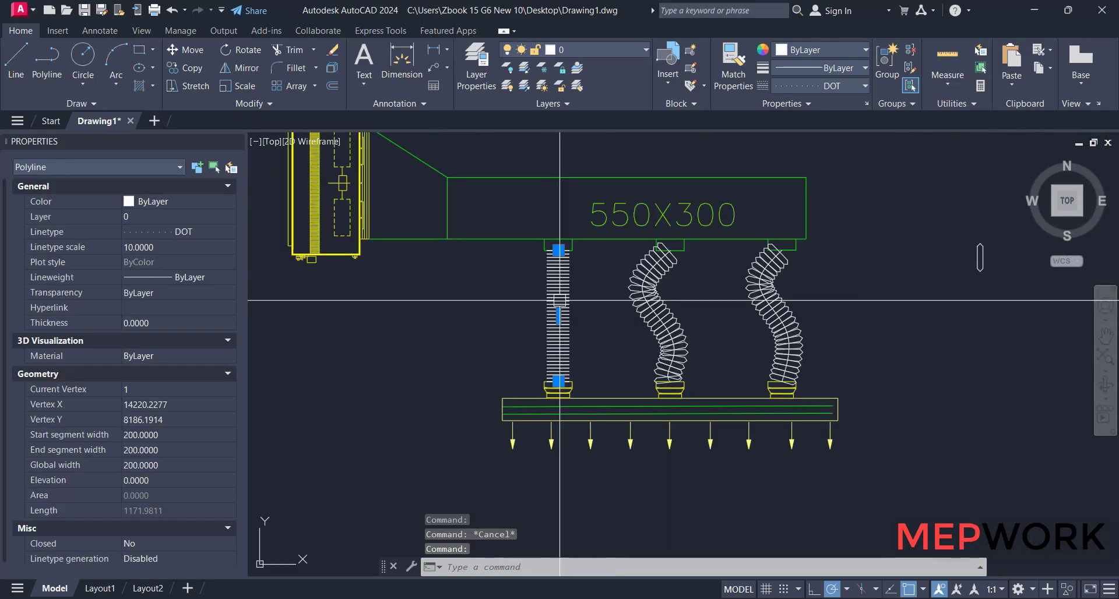